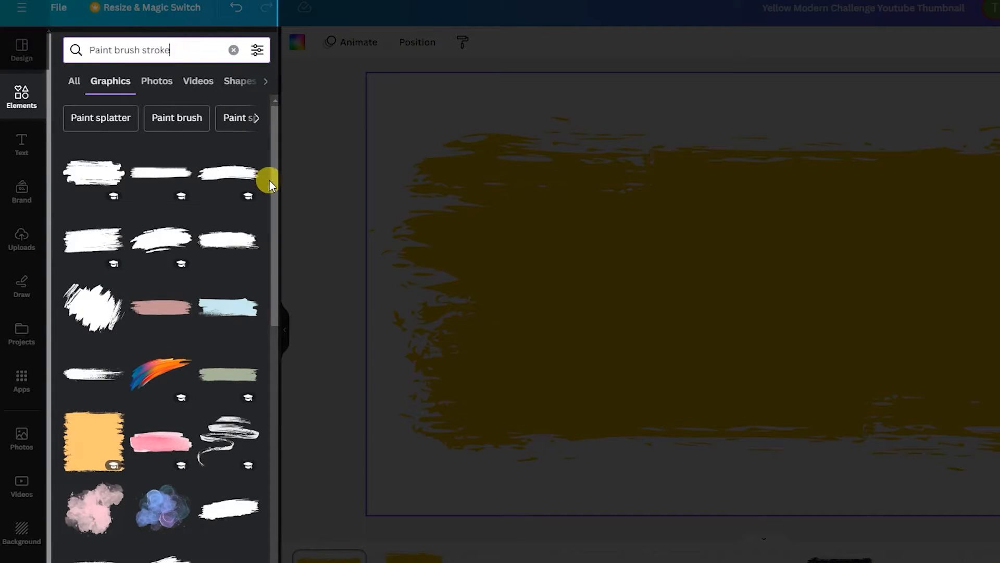
Browse the 'Paint brush stroke' graphic results in Canva Elements
scroll(down, 3)
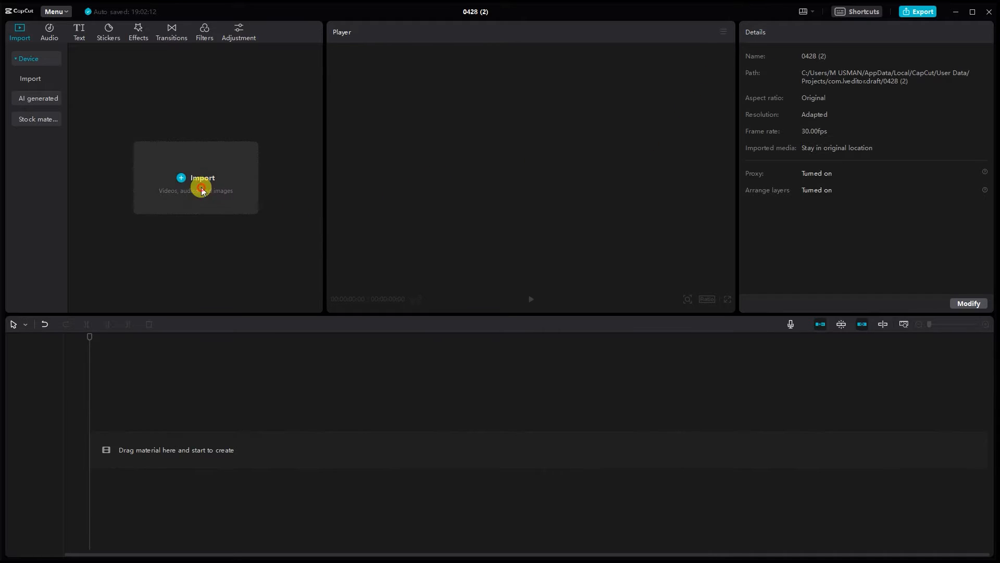
Import the brush stroke PNGs and news screenshot, selecting the screenshot for the timeline
click(196, 177)
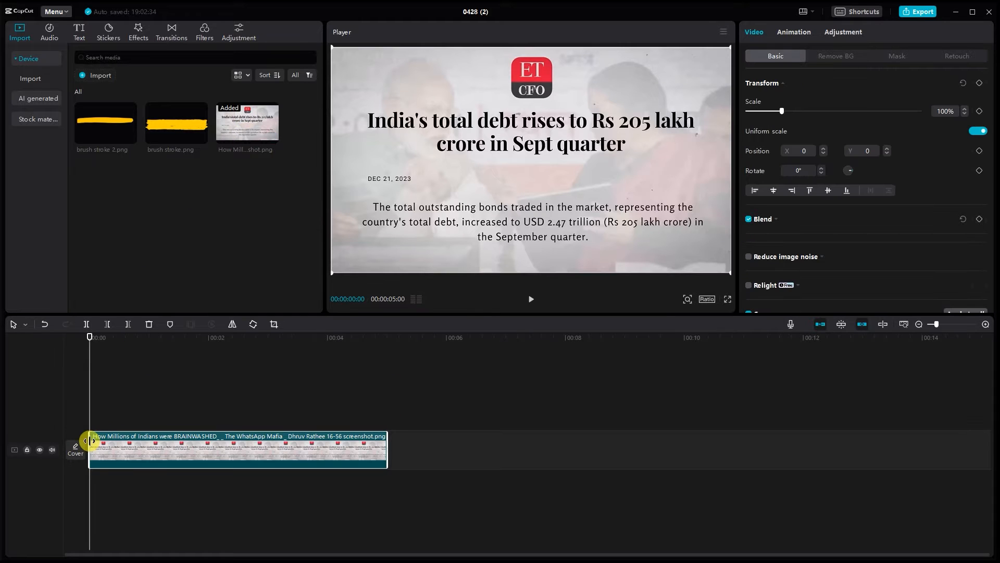
click(984, 324)
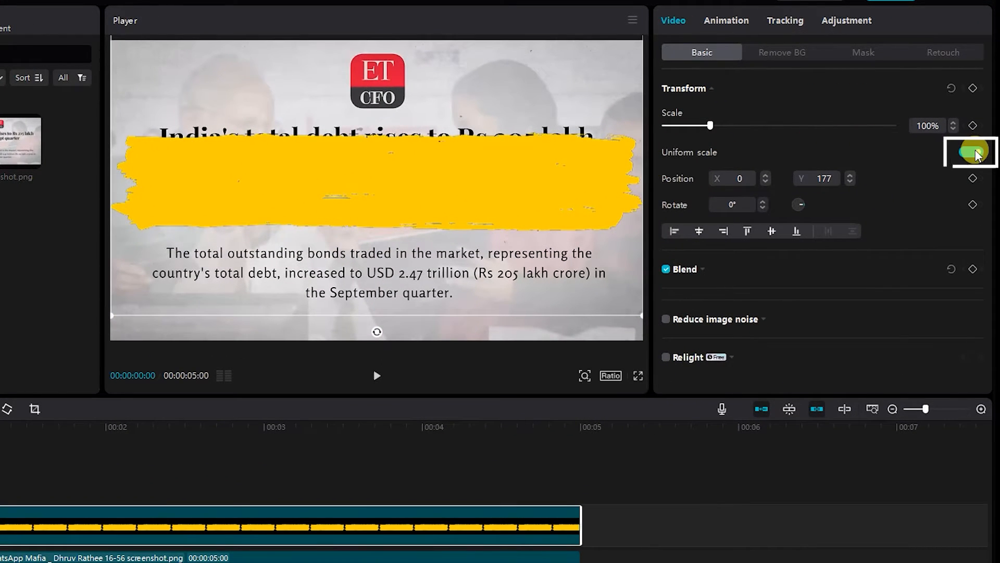
Disable Uniform scale and squash the stroke to about 93% width and 33% height
click(969, 152)
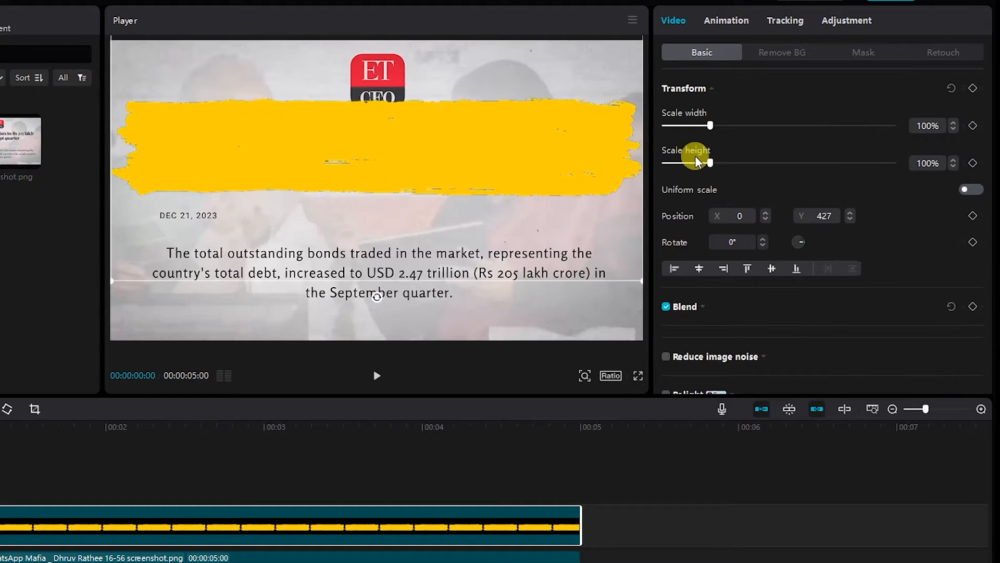
drag(711, 163, 676, 167)
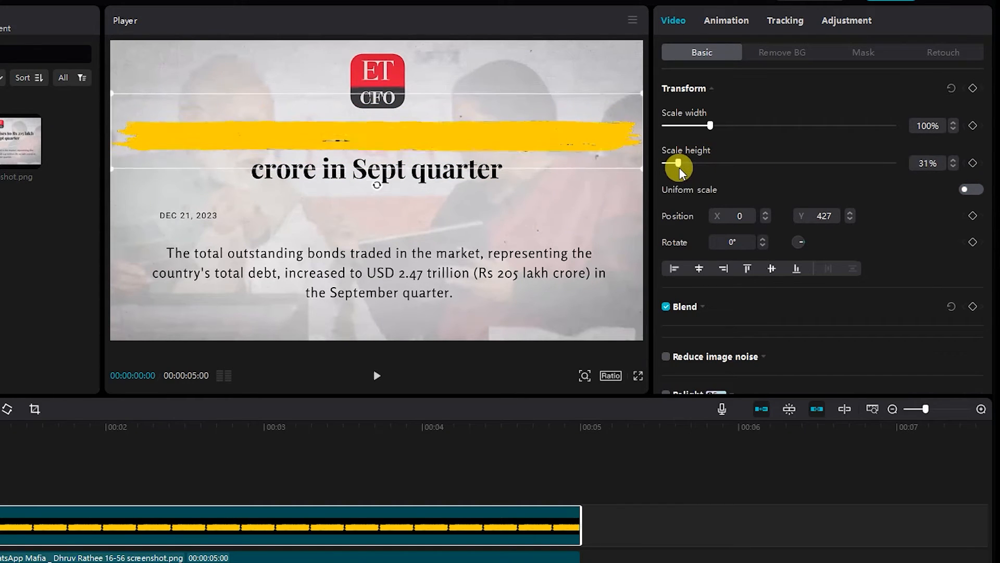
drag(708, 125, 690, 125)
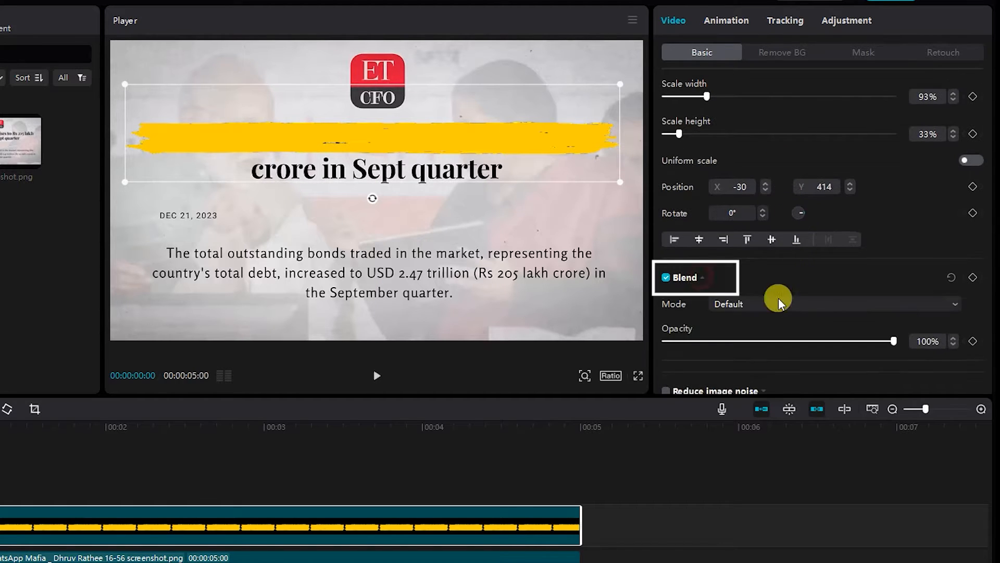
Set the stroke's blend mode to Multiply so the headline text shows through
click(829, 304)
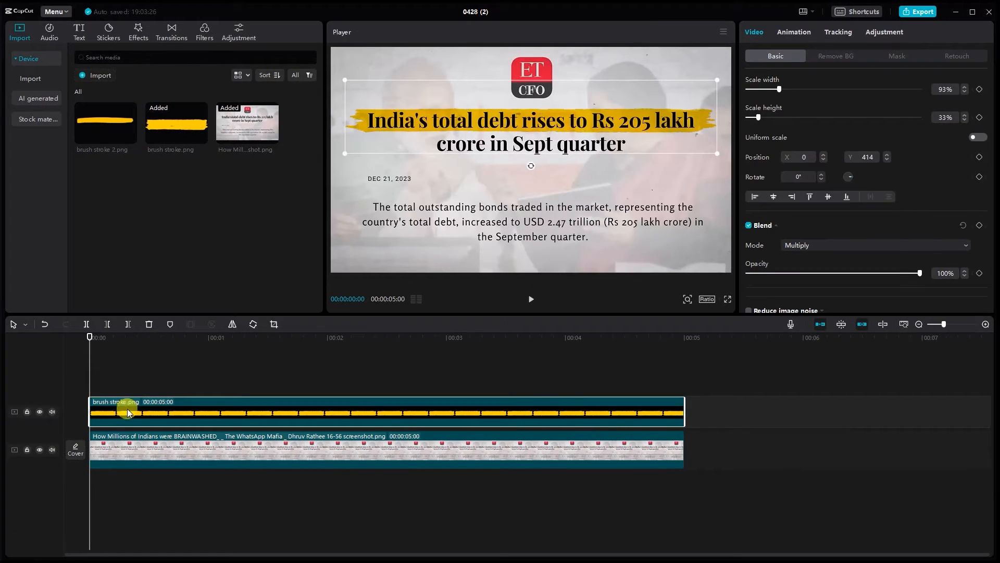
click(896, 55)
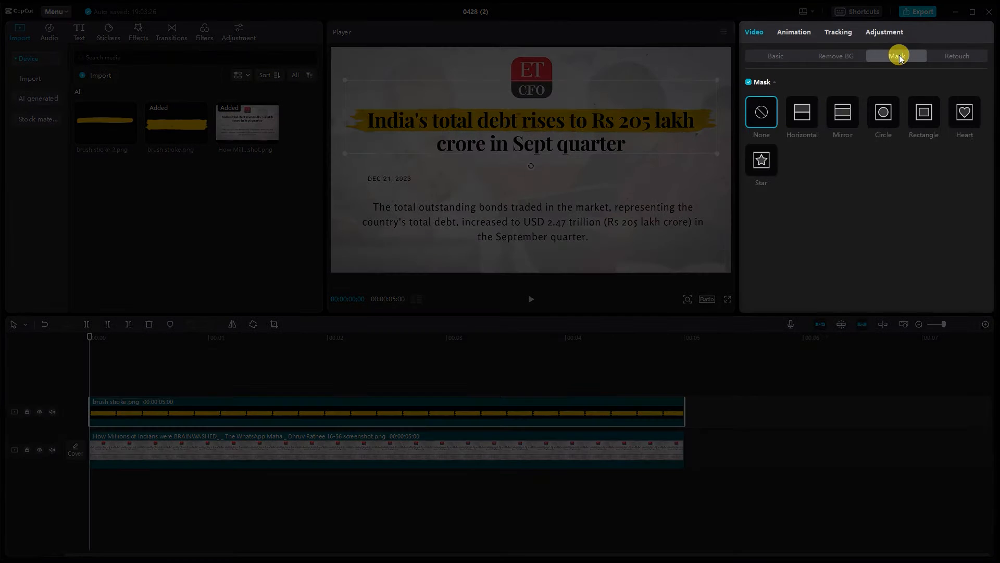
Keyframe a rectangle mask from a width-1 sliver at X -960 to covering the full stroke
click(923, 112)
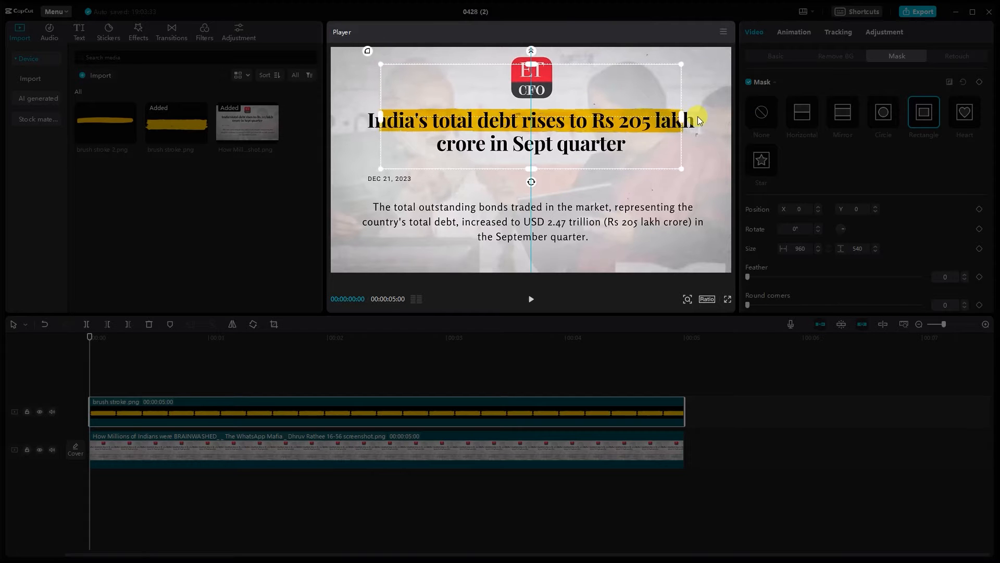
drag(681, 116, 724, 116)
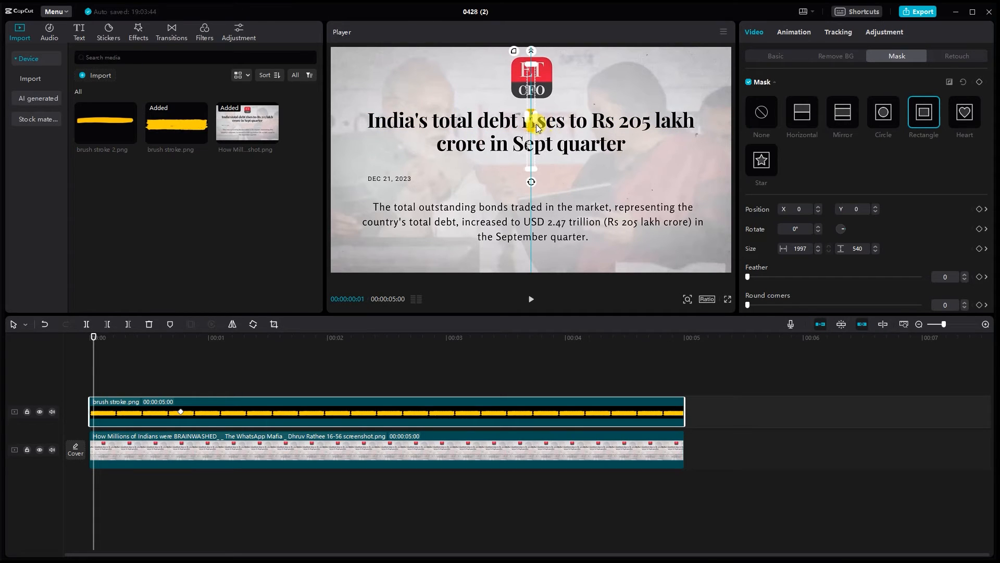
drag(532, 127, 345, 127)
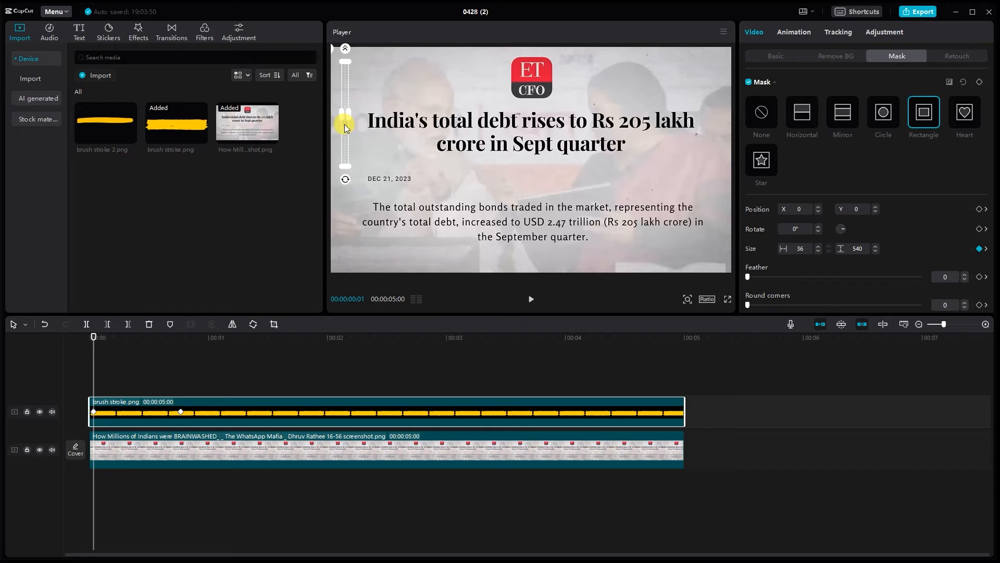
drag(345, 124, 356, 120)
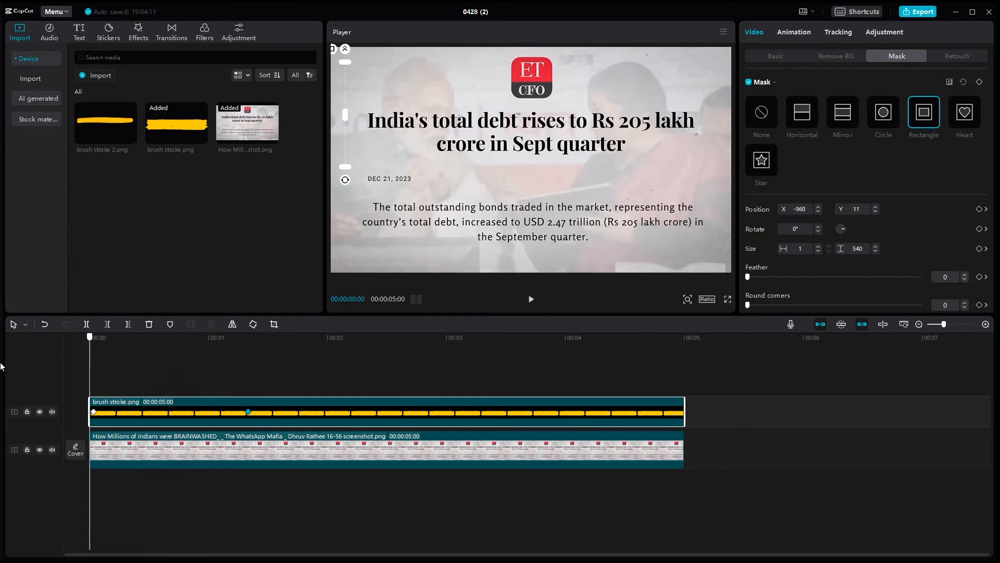
click(530, 299)
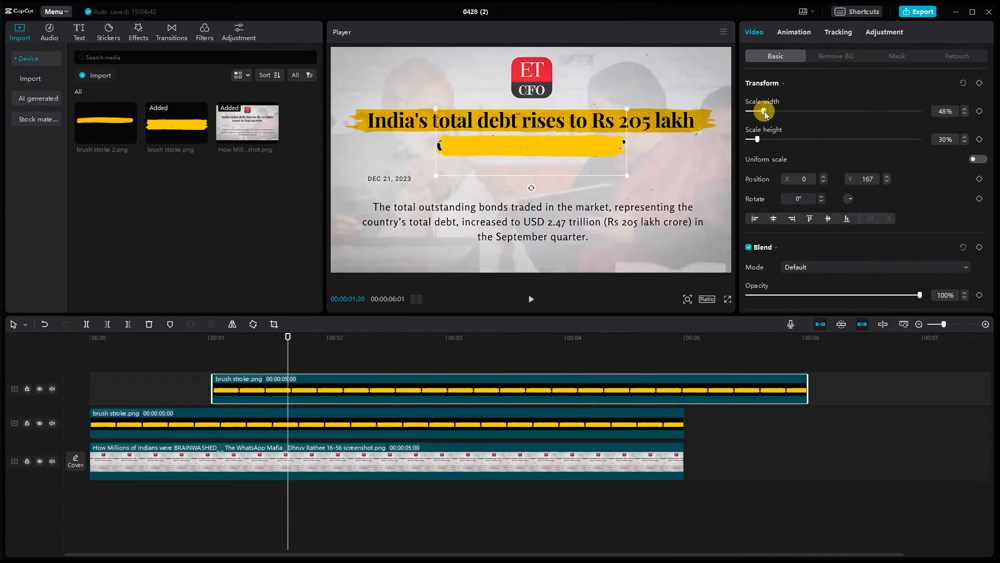
Shrink the second stroke to width 48%, height 30% at Y 167 under the second line
click(896, 56)
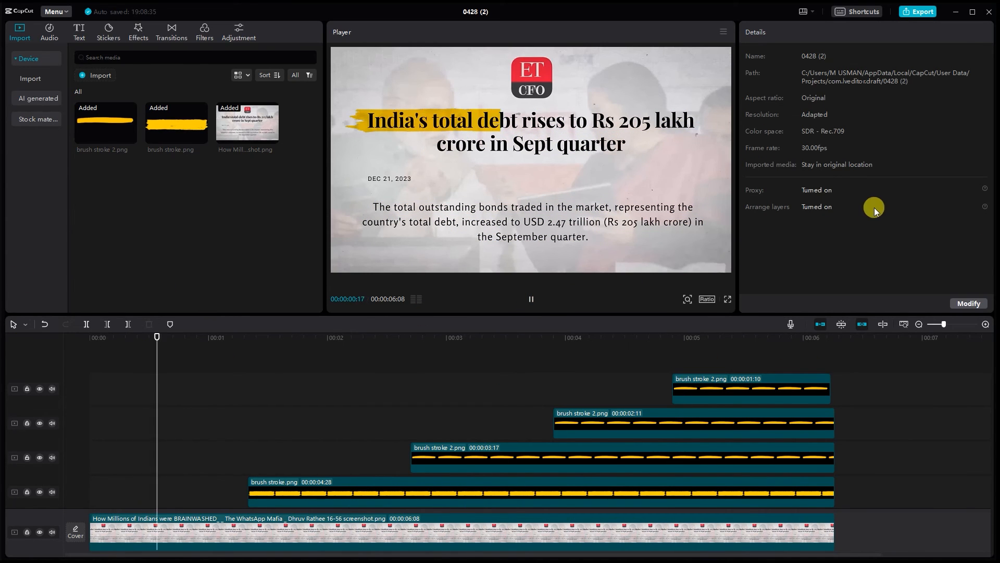
Play back the four staggered stroke clips to preview the sweeping highlights
click(395, 338)
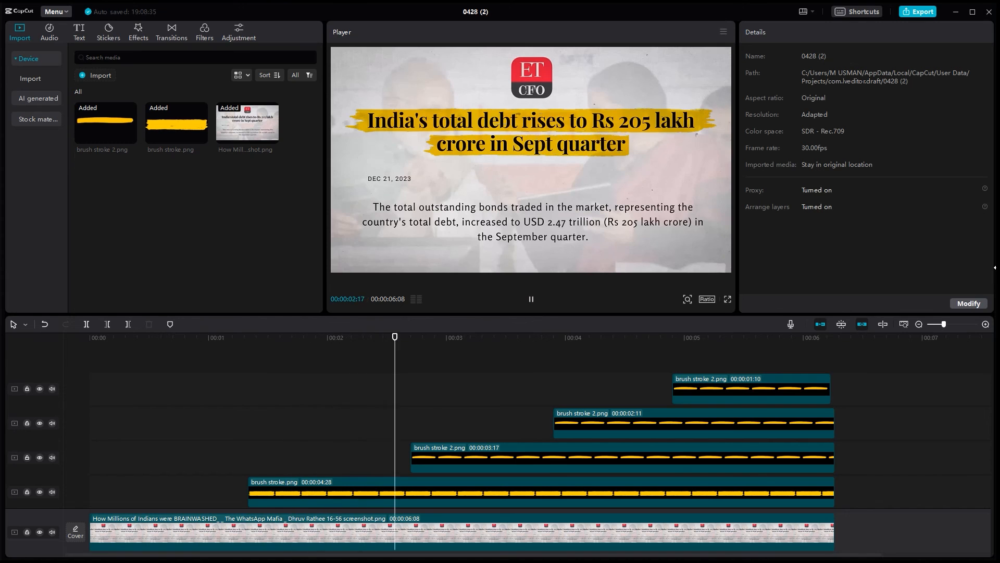